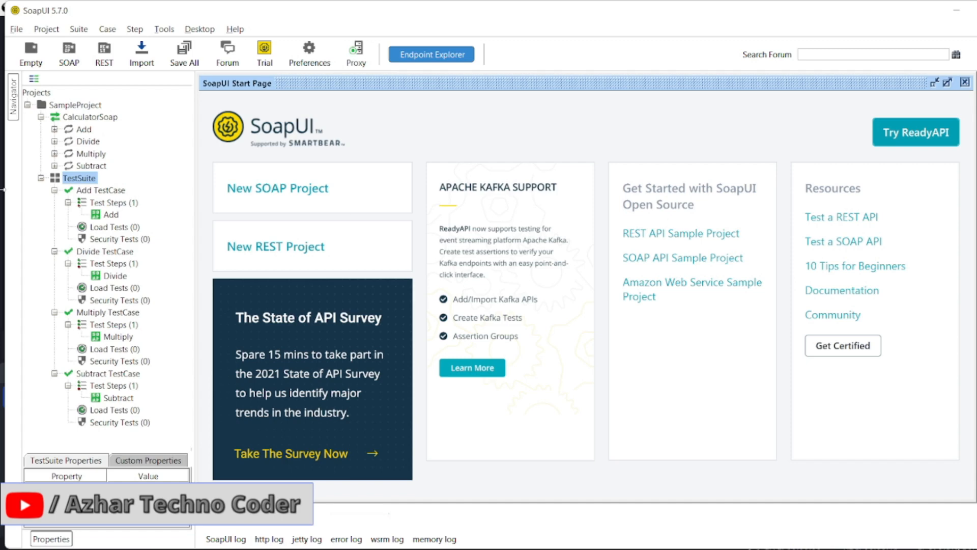
# Run the whole TestSuite sequentially from its editor so all four test cases finish.
pyautogui.click(74, 177)
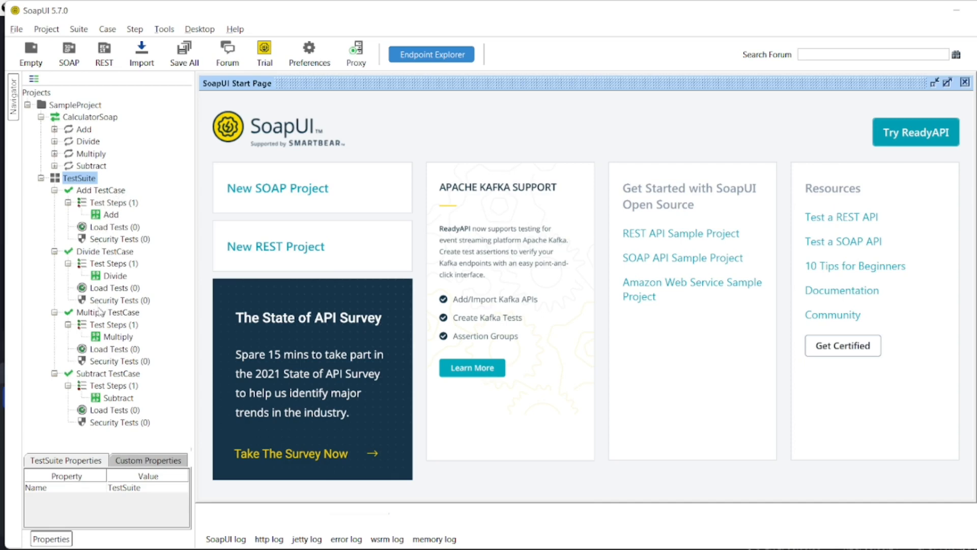
pyautogui.moveTo(113, 337)
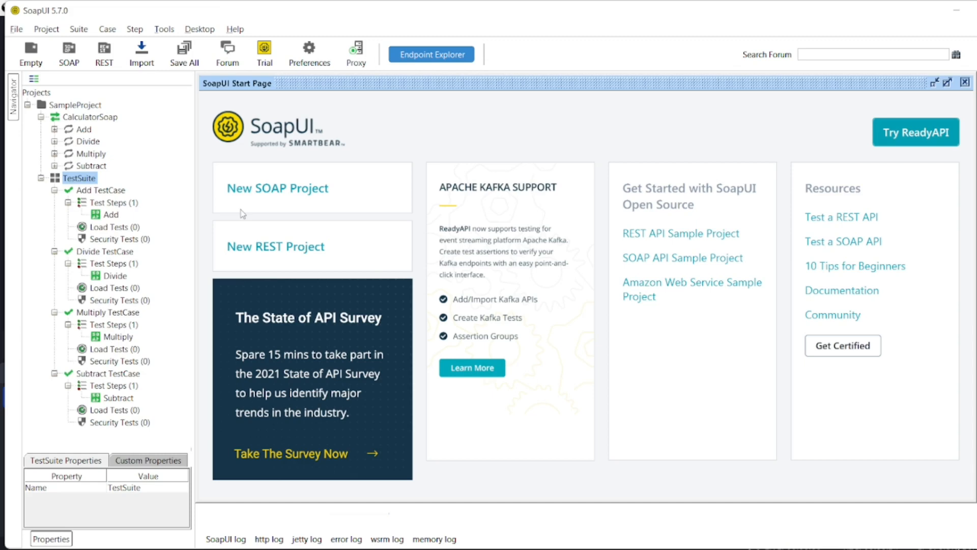
pyautogui.doubleClick(79, 179)
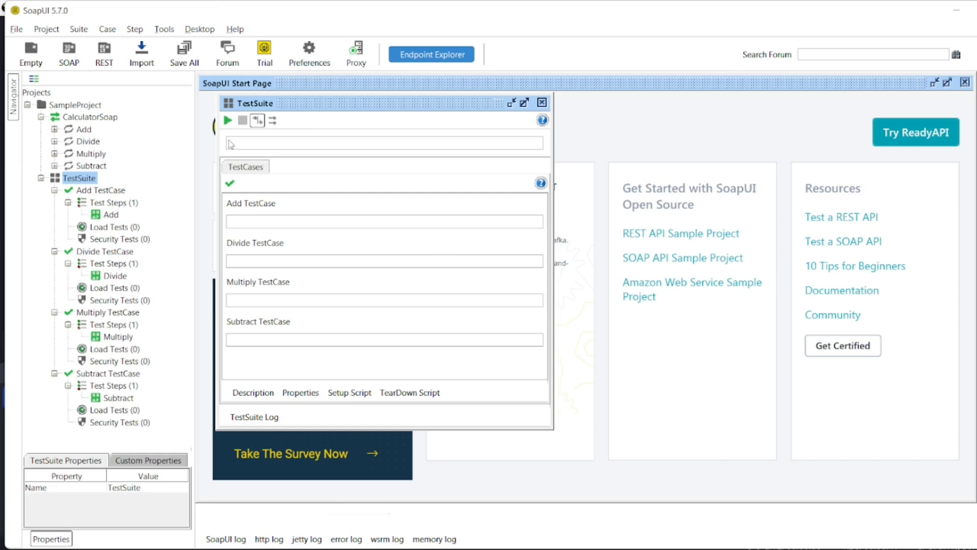
pyautogui.moveTo(228, 120)
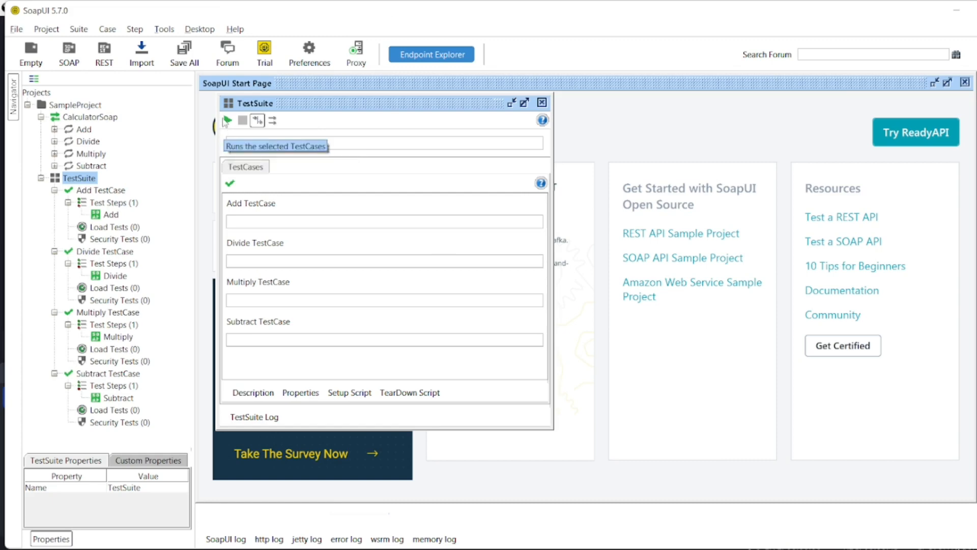
pyautogui.moveTo(258, 121)
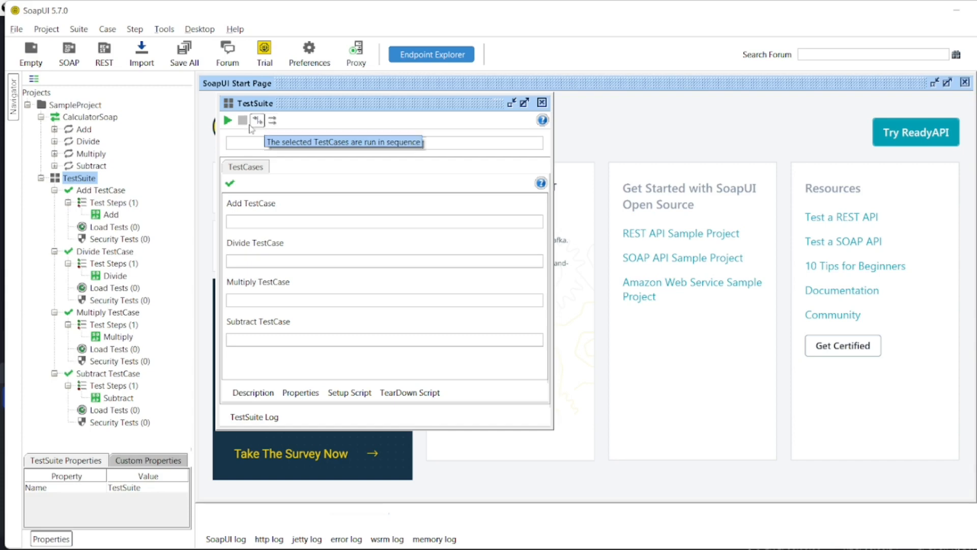
pyautogui.moveTo(242, 120)
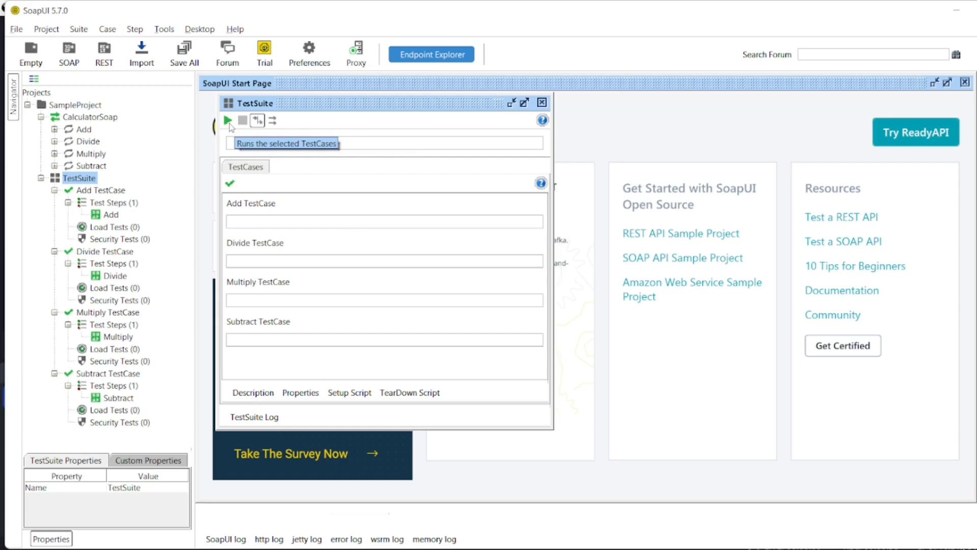
pyautogui.click(227, 120)
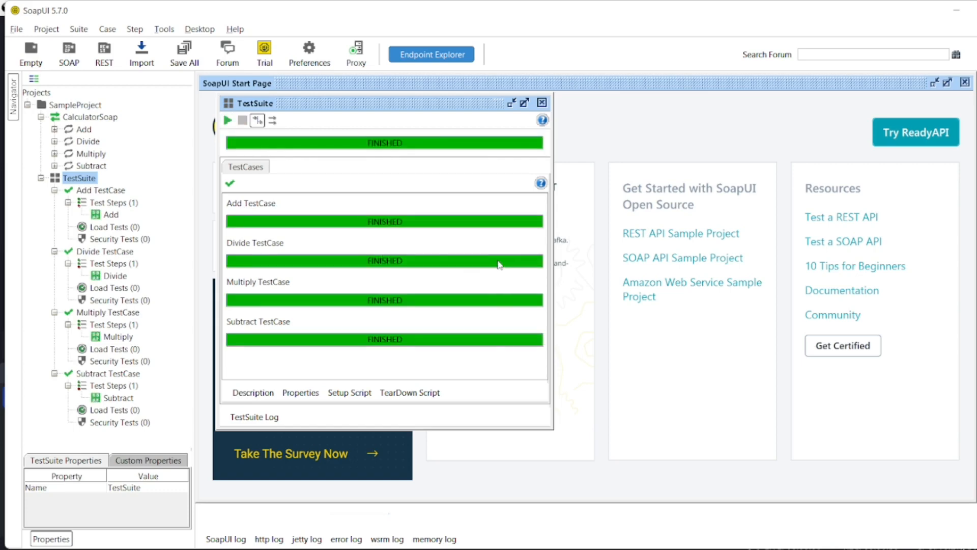
pyautogui.moveTo(478, 365)
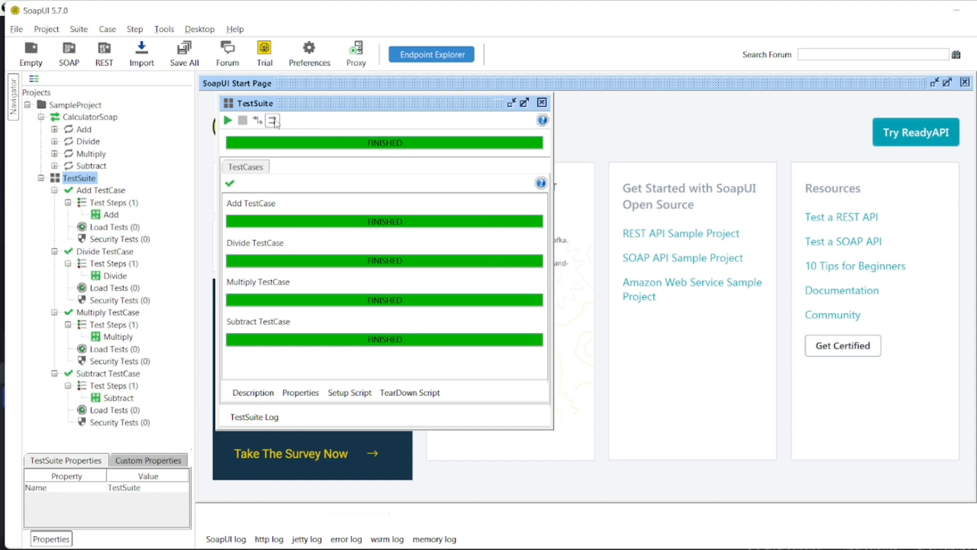
# Rerun the suite in parallel mode so all four test cases finish together.
pyautogui.click(228, 120)
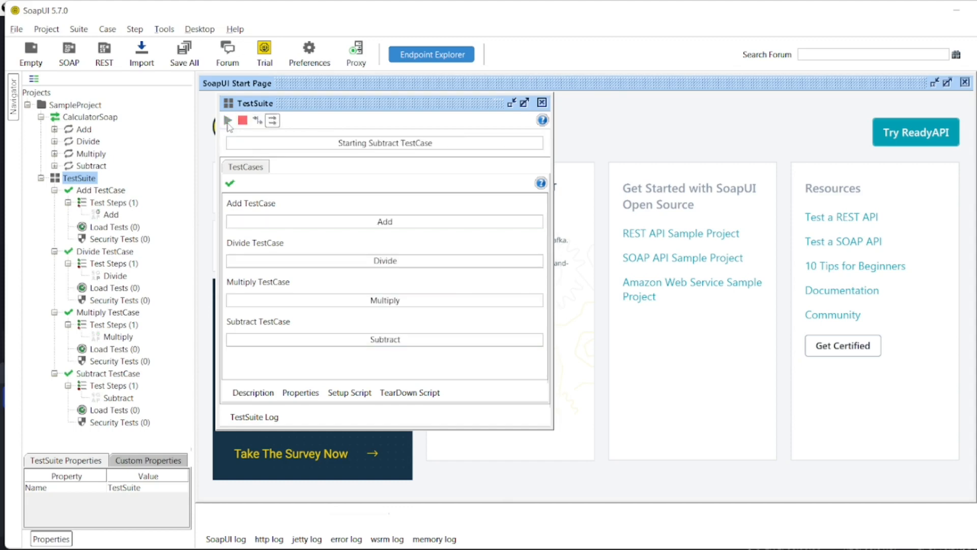
pyautogui.click(228, 120)
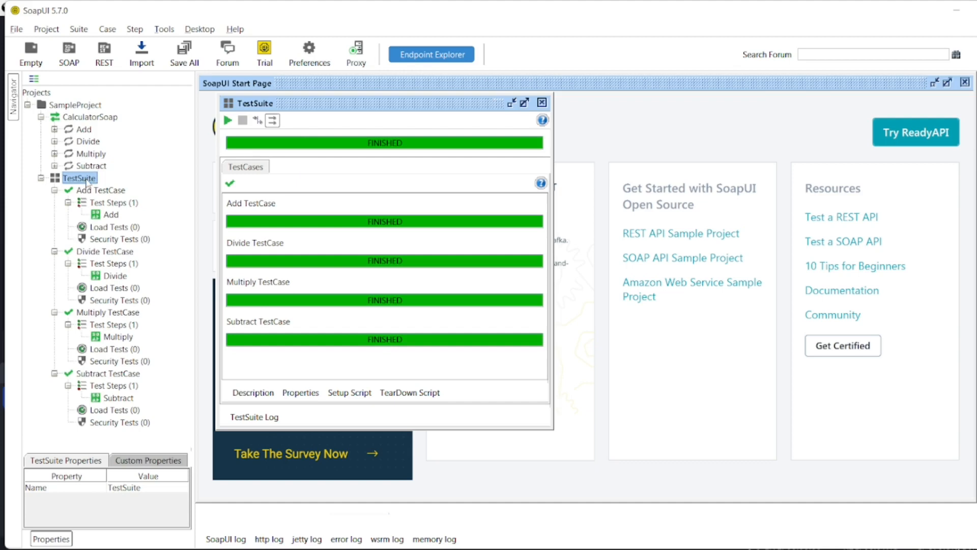
# Start Generate Documentation for the CalculatorSoap interface and browse for an output folder.
pyautogui.rightClick(79, 178)
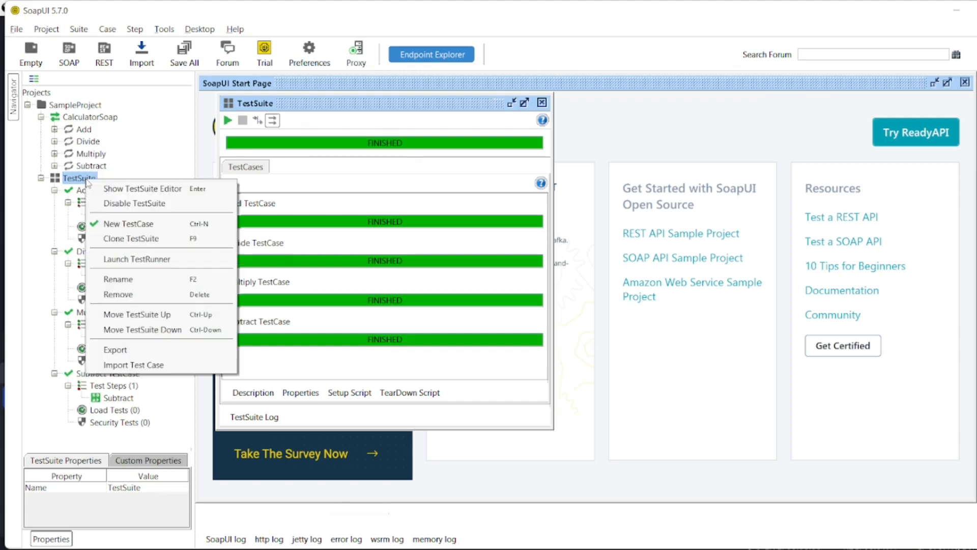
pyautogui.click(90, 116)
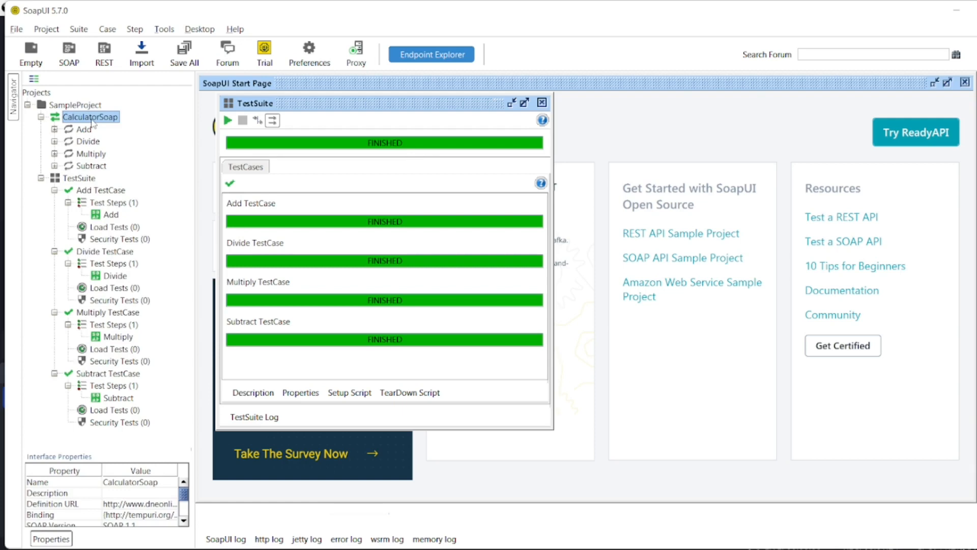
pyautogui.rightClick(91, 116)
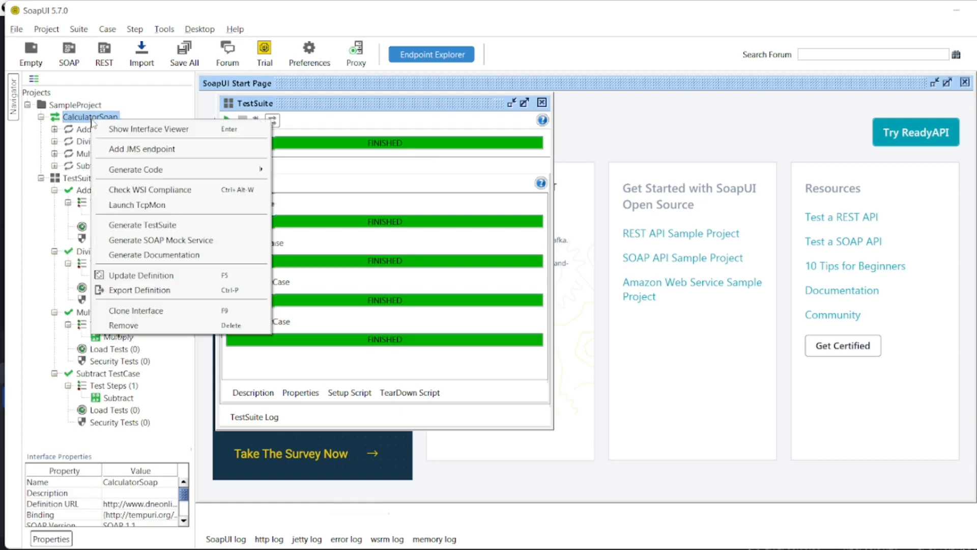
pyautogui.moveTo(154, 255)
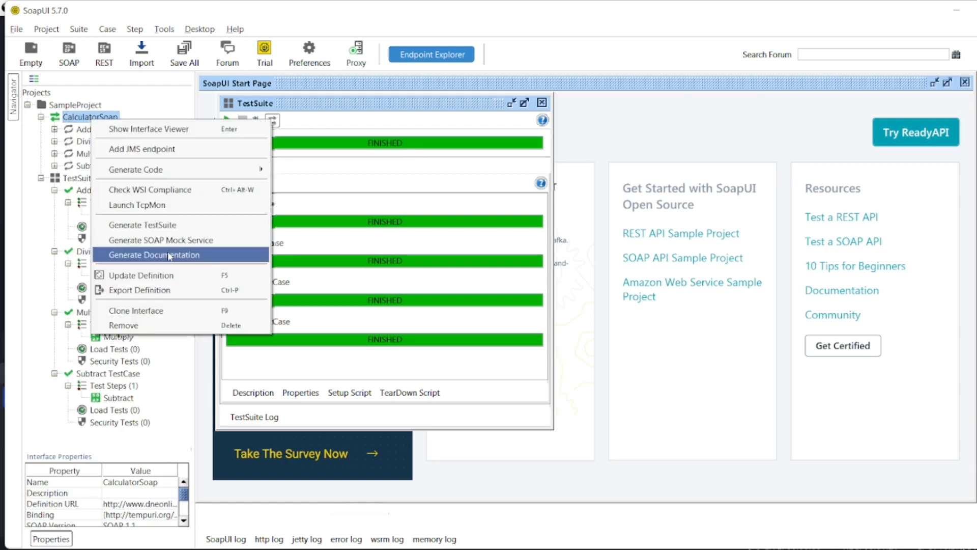
pyautogui.click(155, 254)
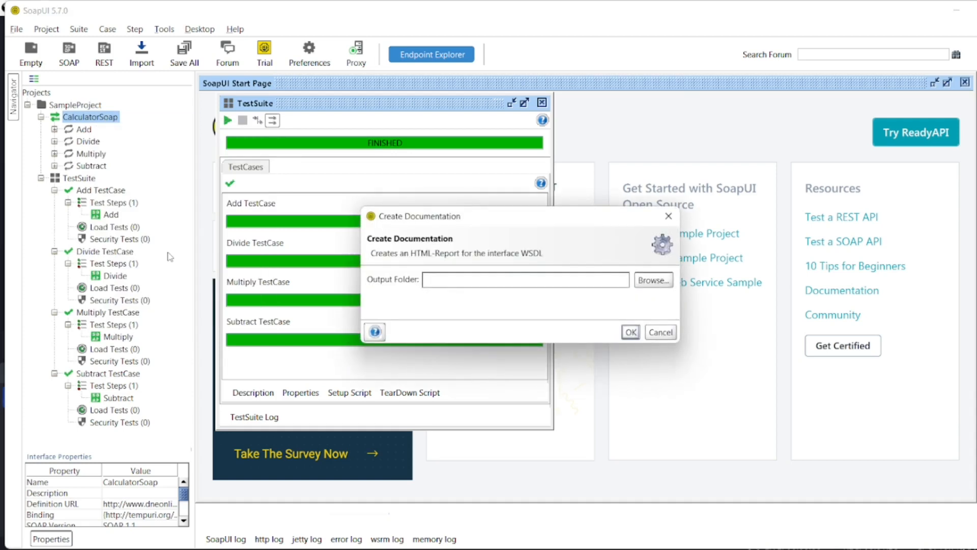
pyautogui.moveTo(570, 317)
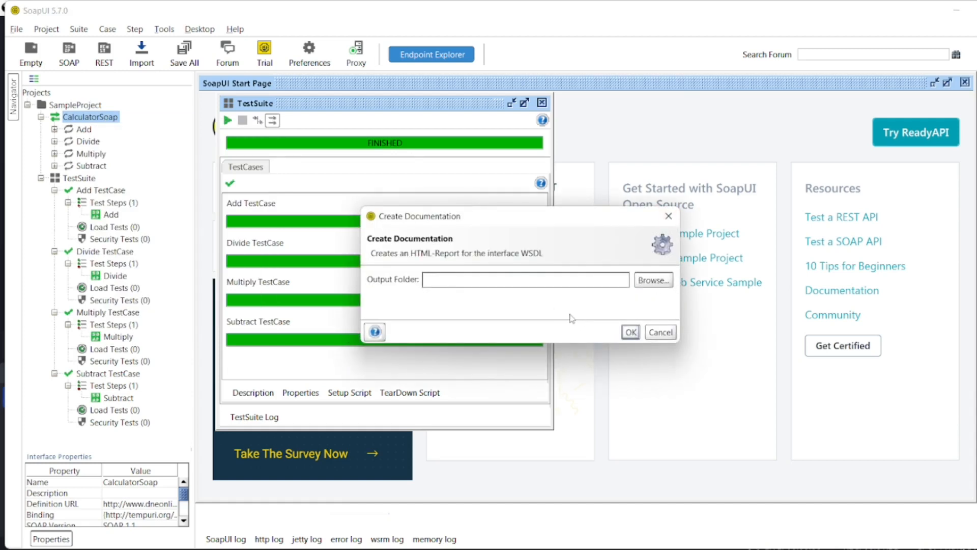
pyautogui.moveTo(657, 282)
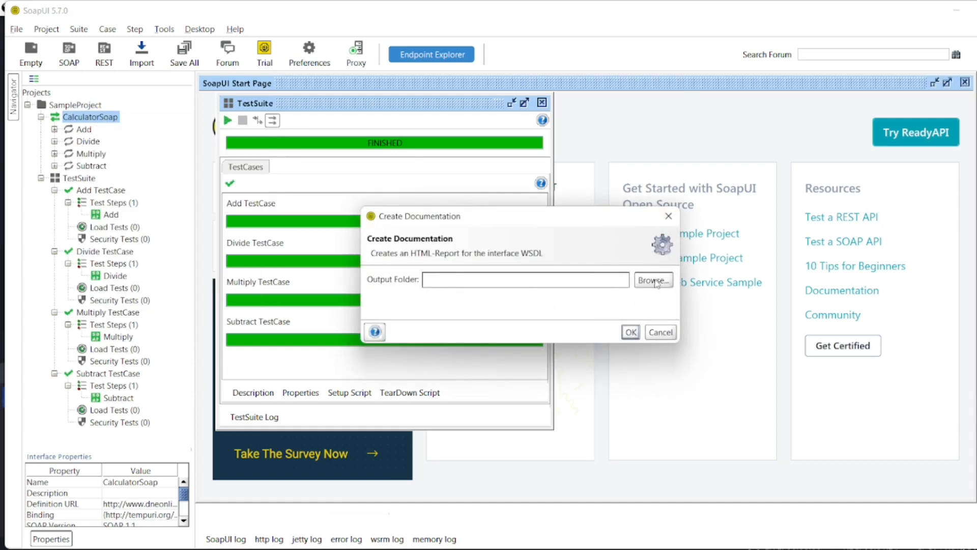
pyautogui.click(660, 332)
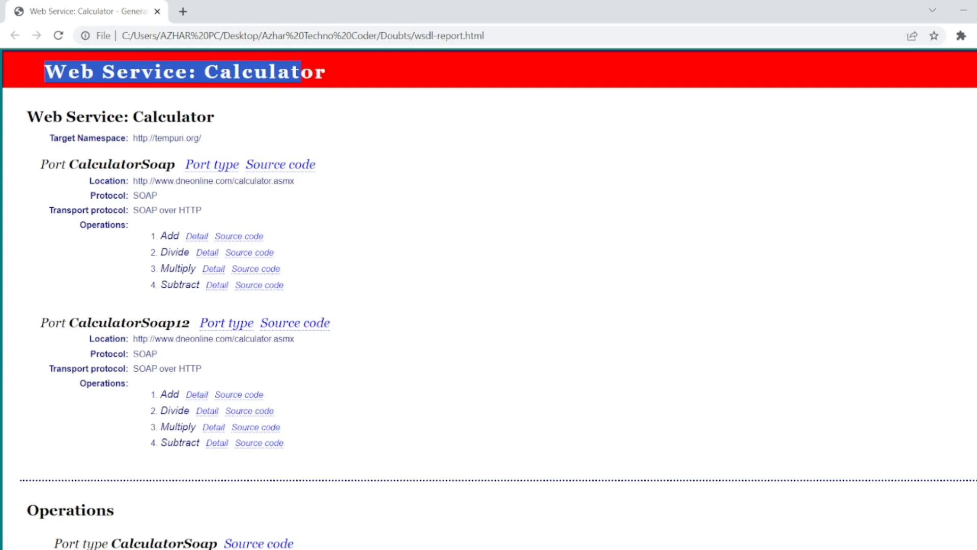
# Read the wsdl-report.html from ports and operations down to the WSDL source code.
pyautogui.scroll(-3)
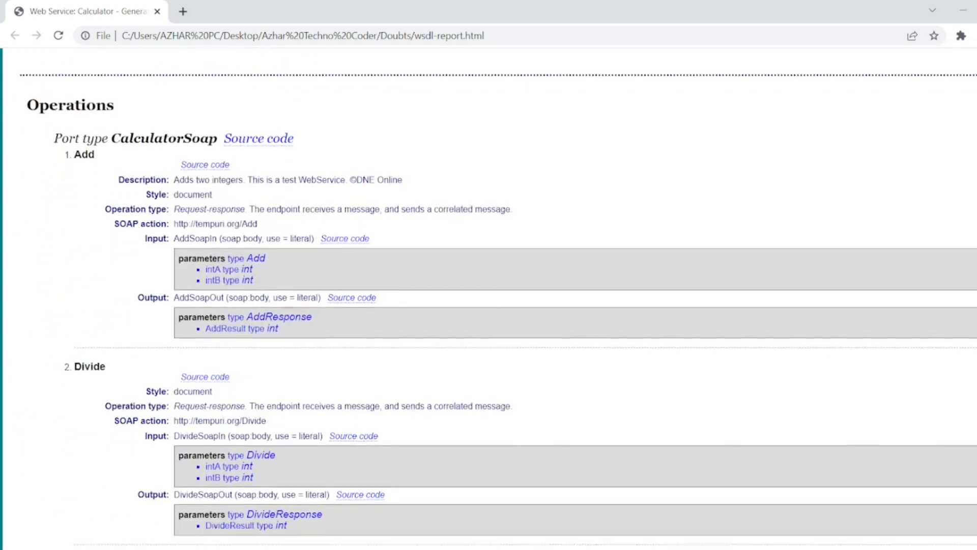
pyautogui.scroll(-3)
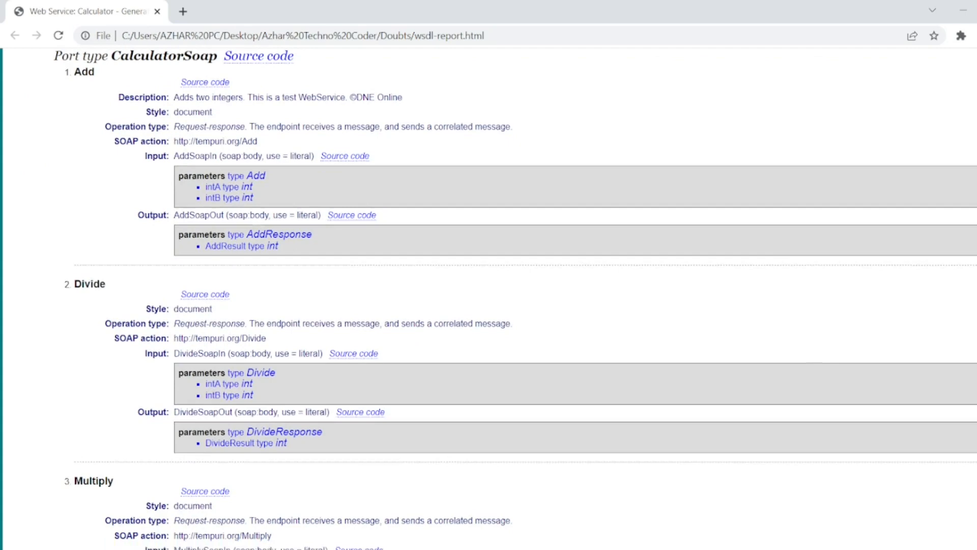
pyautogui.scroll(-3)
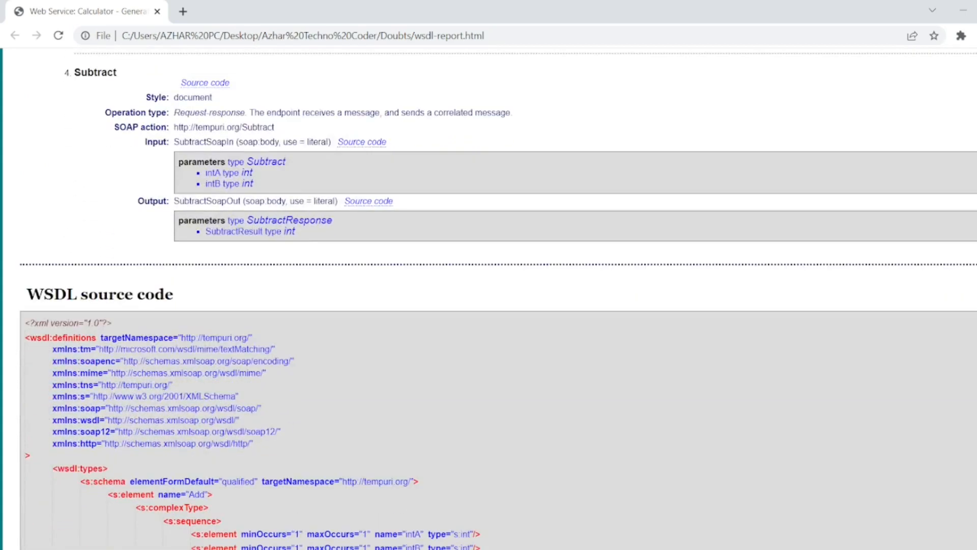
pyautogui.scroll(-3)
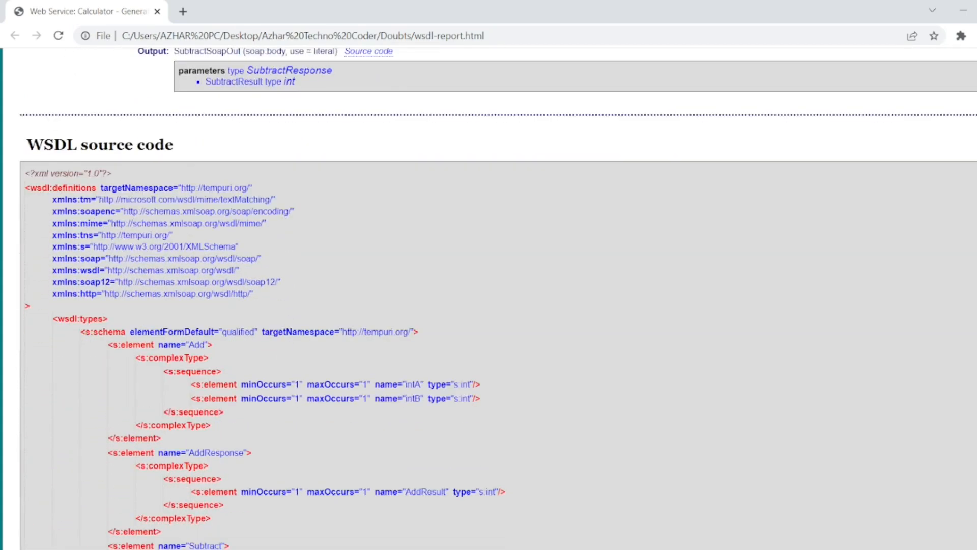
pyautogui.scroll(-3)
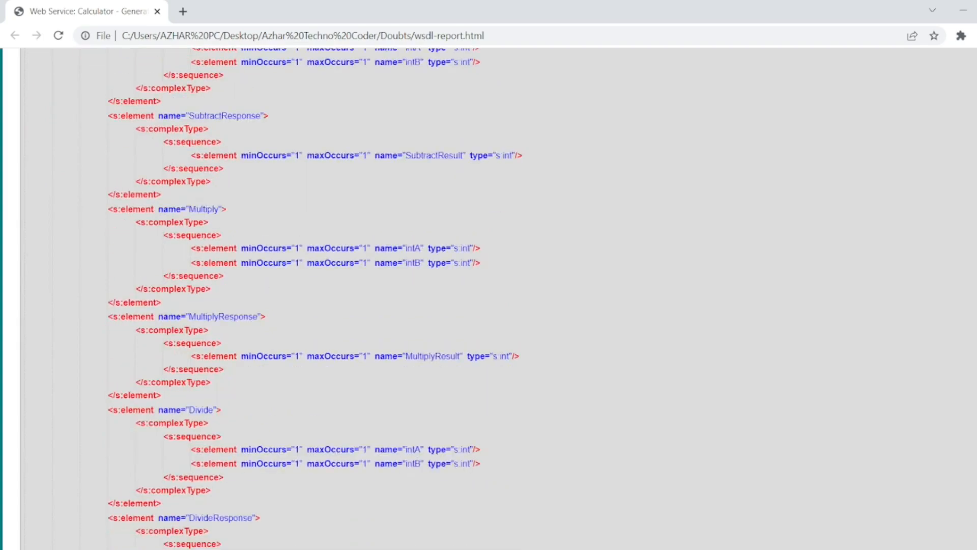
pyautogui.scroll(-3)
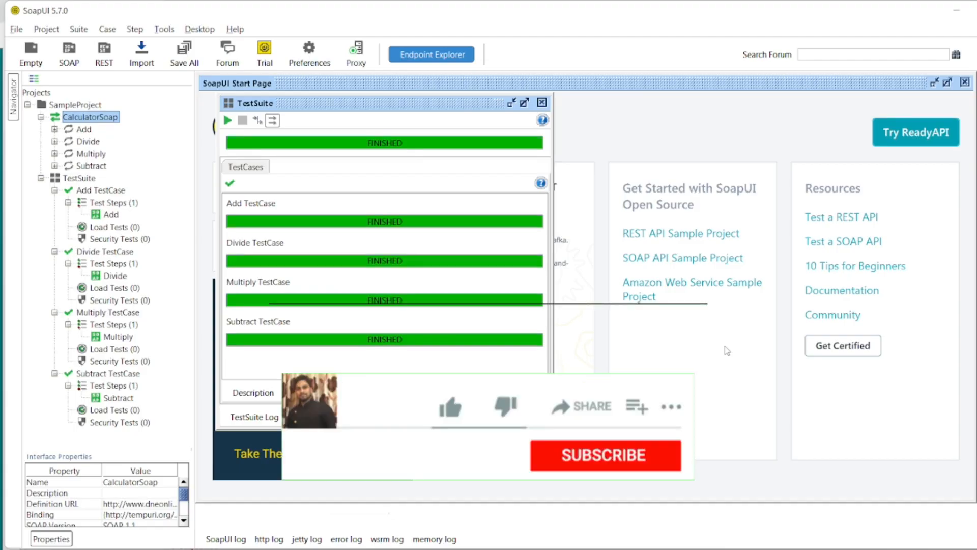
pyautogui.click(605, 455)
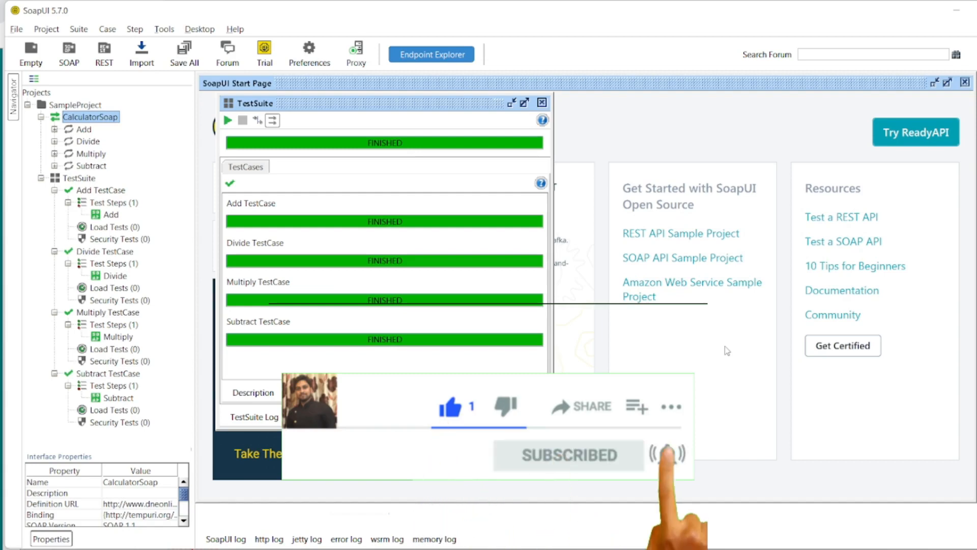